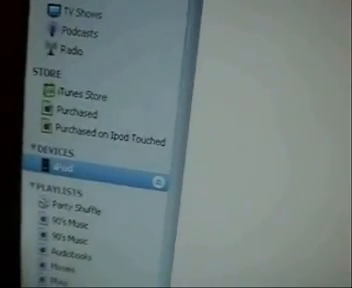
Select the iPod under Devices and restore it from the iPod Touched backup.
left_click(54, 160)
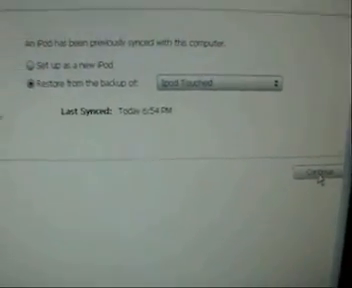
left_click(317, 179)
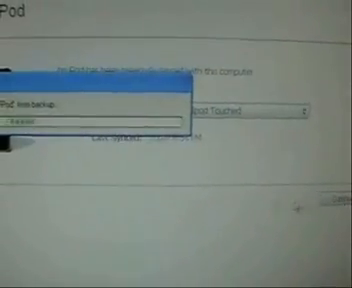